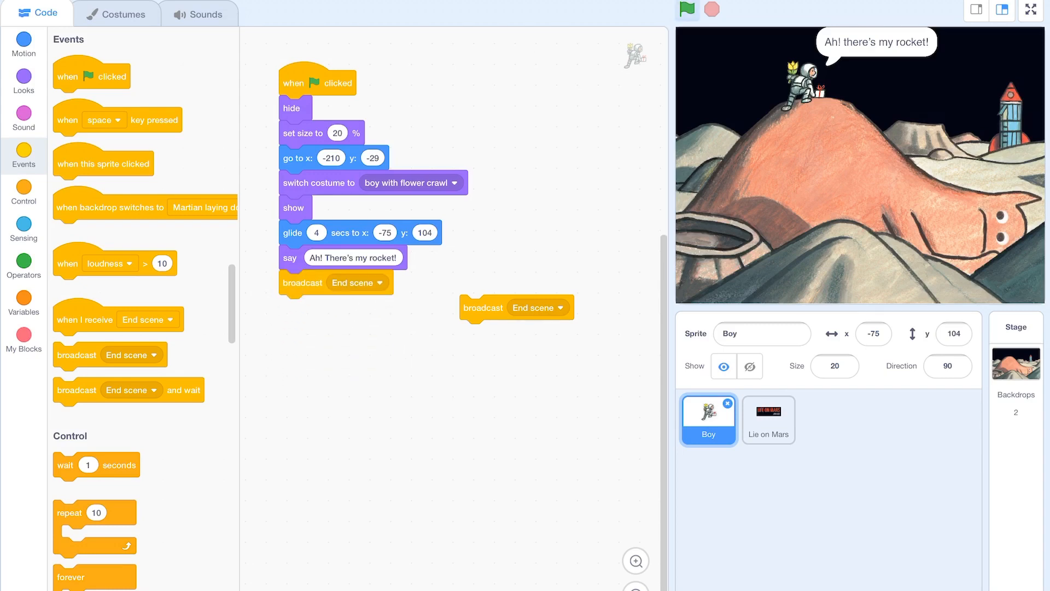
# Replace the final 'End scene' broadcast with a newly created message named Rocket.
pyautogui.click(378, 282)
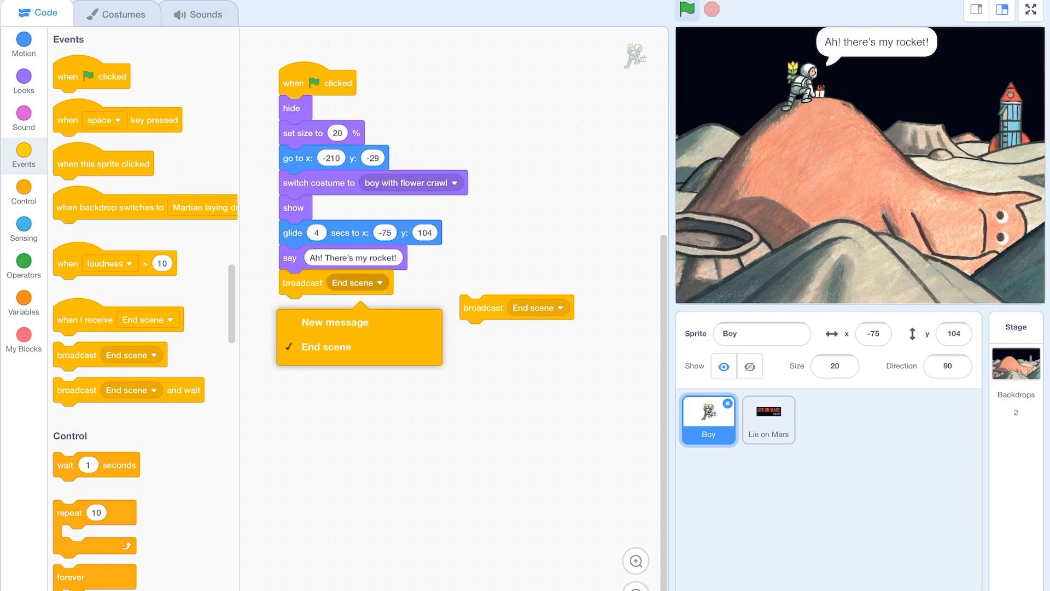
pyautogui.click(334, 321)
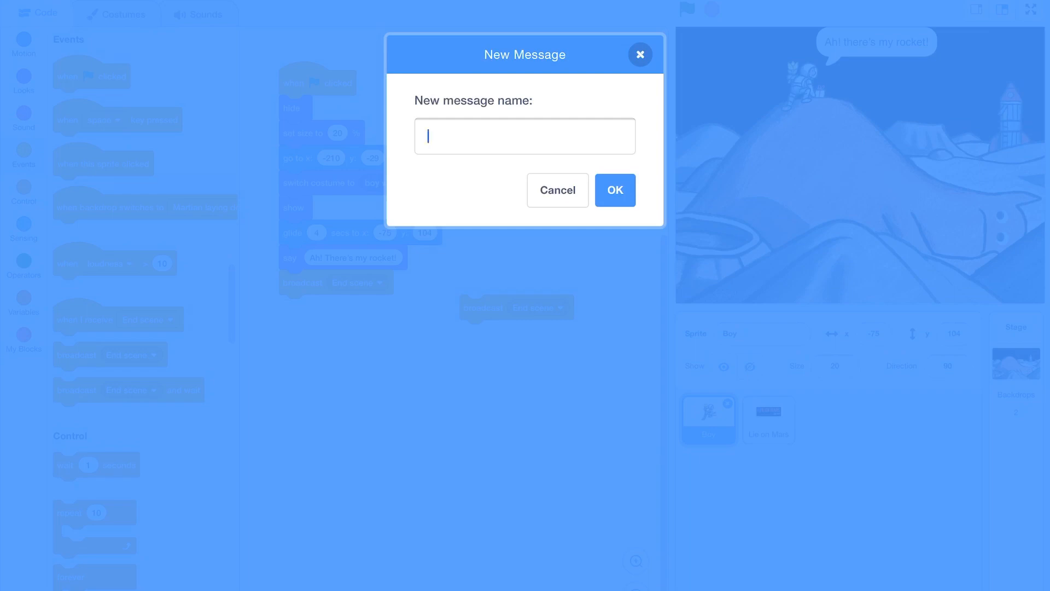
pyautogui.write('Rocket')
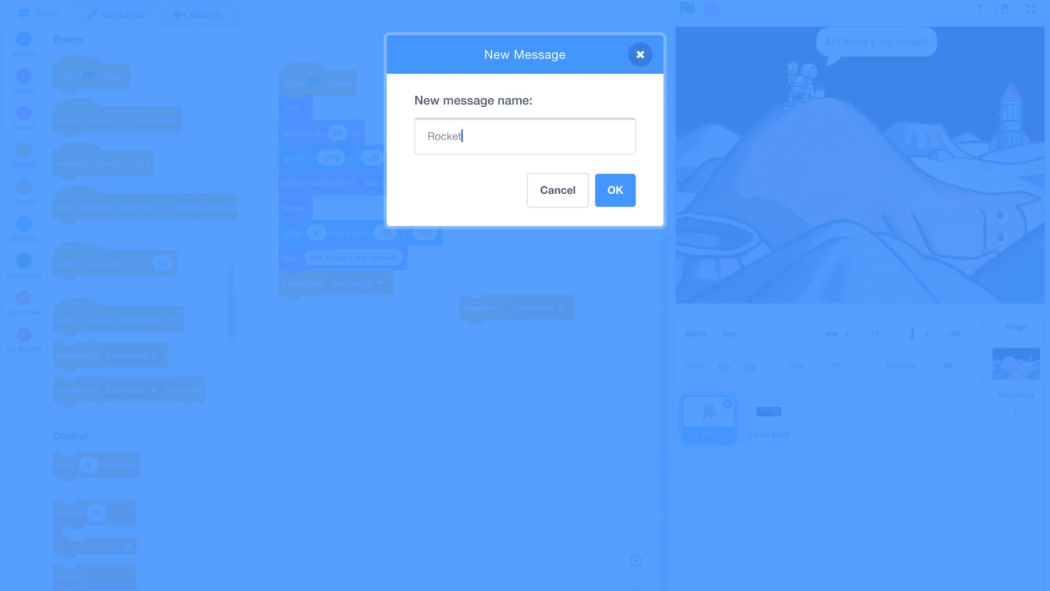
pyautogui.click(615, 190)
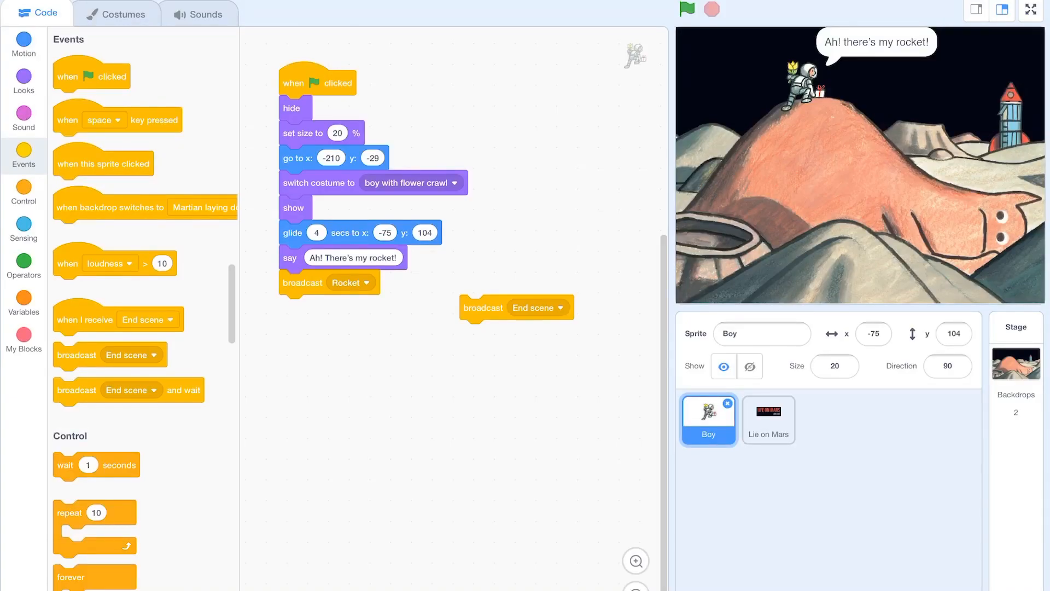
# Add a 'when I receive Rocket' hat block to the Boy and move the spare End scene broadcast aside.
pyautogui.moveTo(483, 307); pyautogui.dragTo(522, 317)
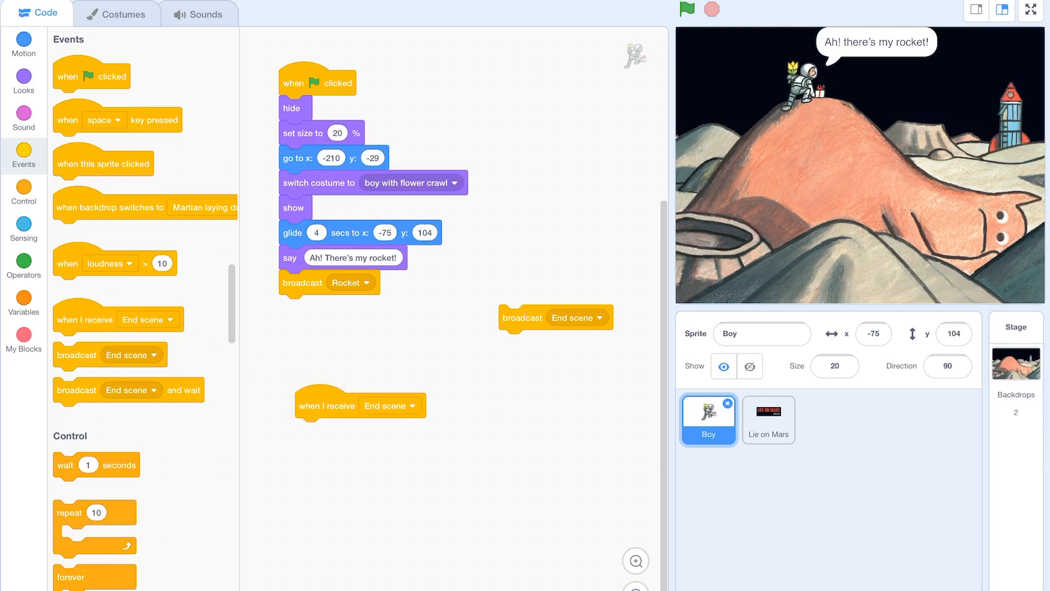
pyautogui.click(391, 404)
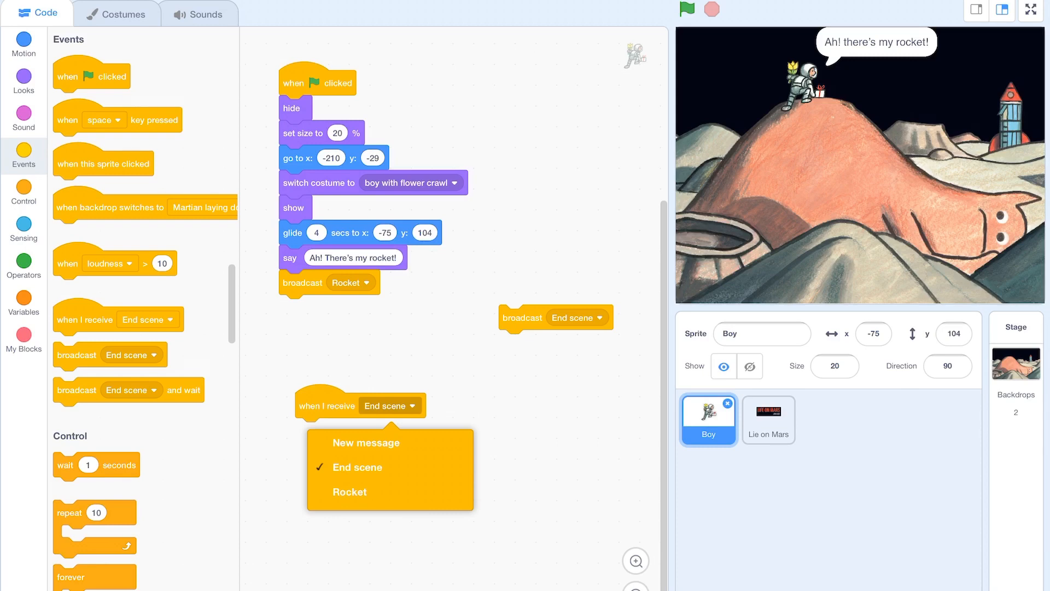
pyautogui.click(350, 492)
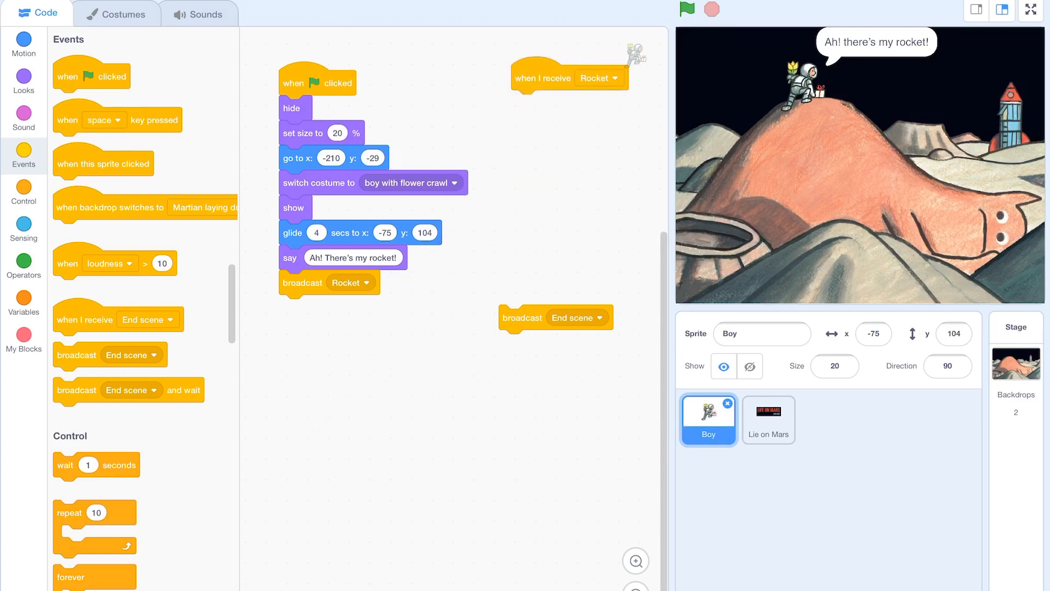
pyautogui.moveTo(555, 317); pyautogui.dragTo(569, 509)
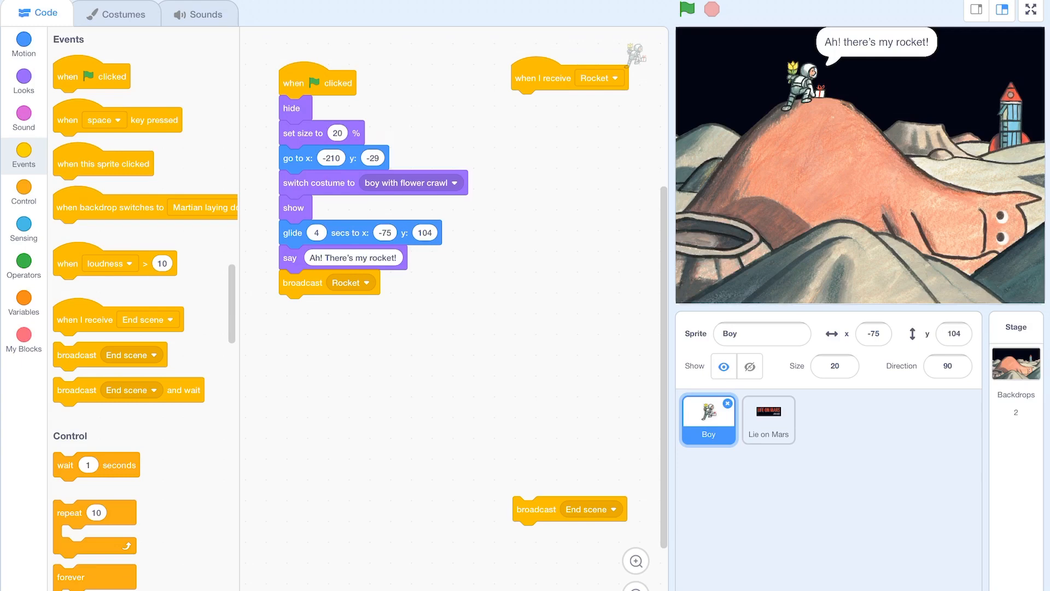
# Under the Rocket script, hide the Boy and switch his costume to 'boy with flower stood'.
pyautogui.click(24, 79)
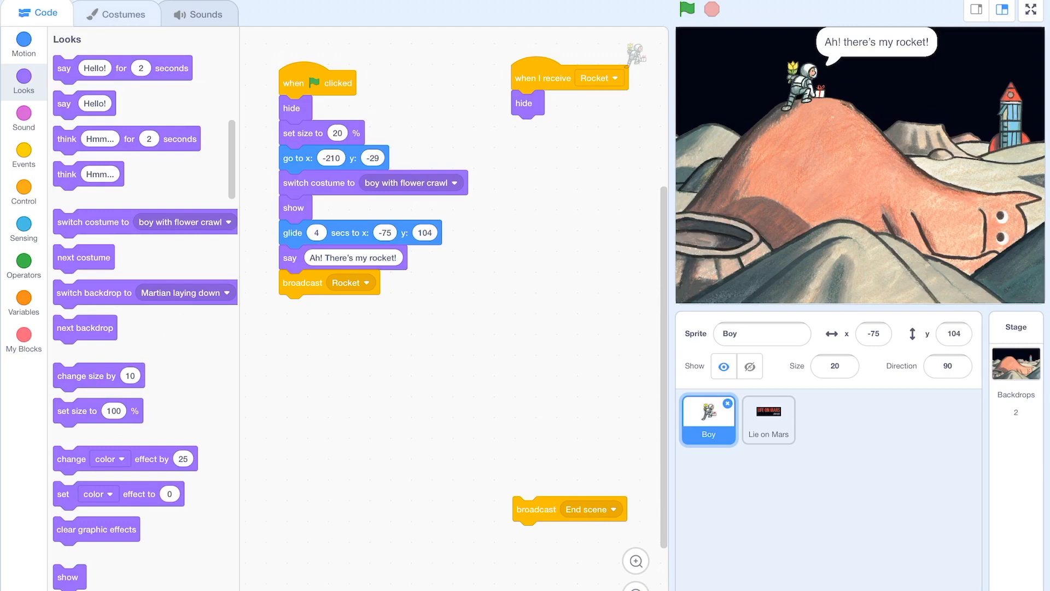
pyautogui.click(124, 14)
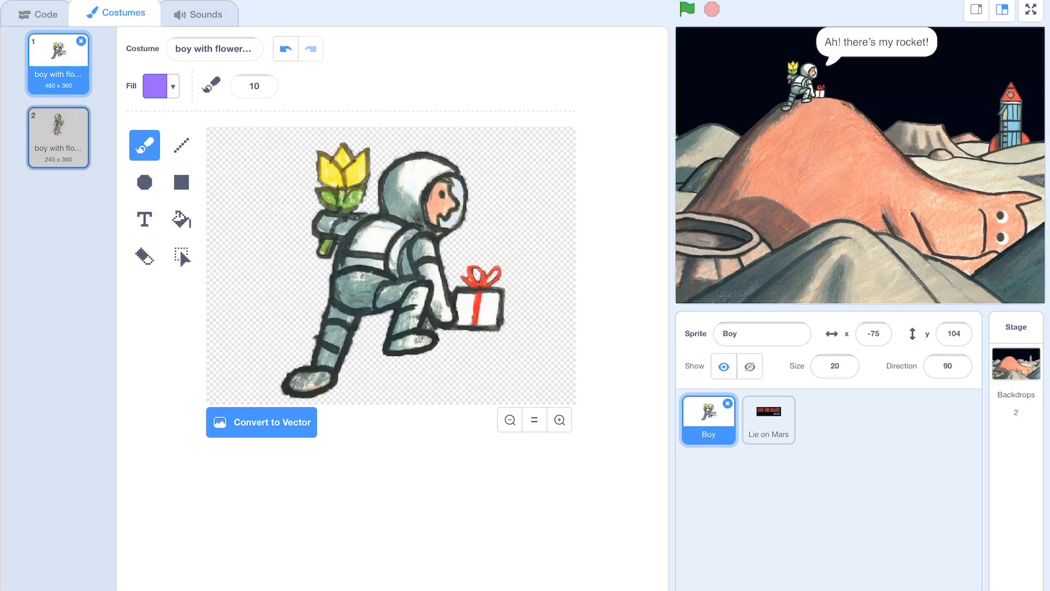
pyautogui.click(57, 137)
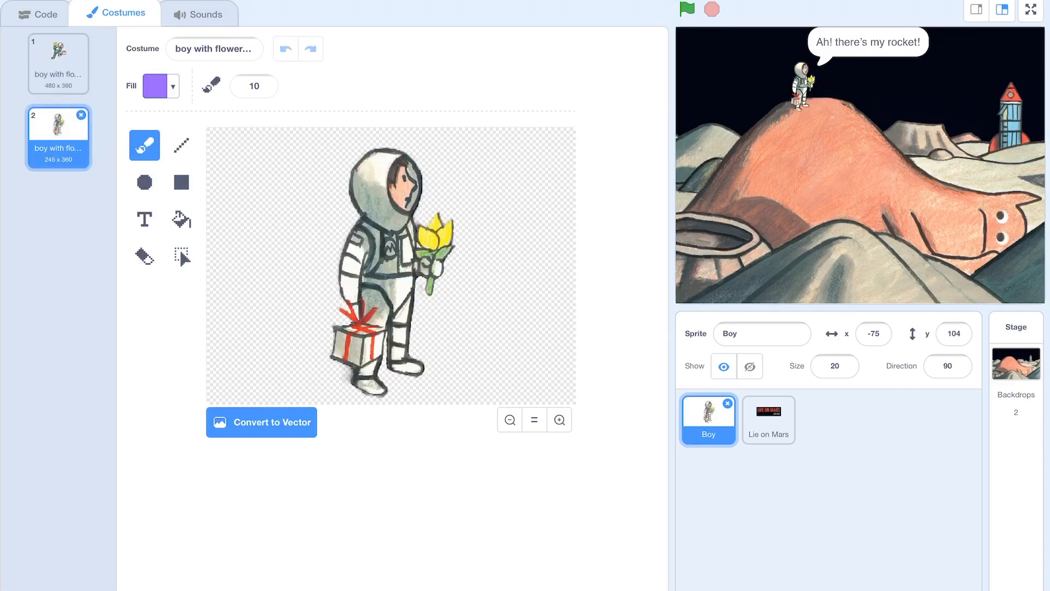
pyautogui.click(38, 14)
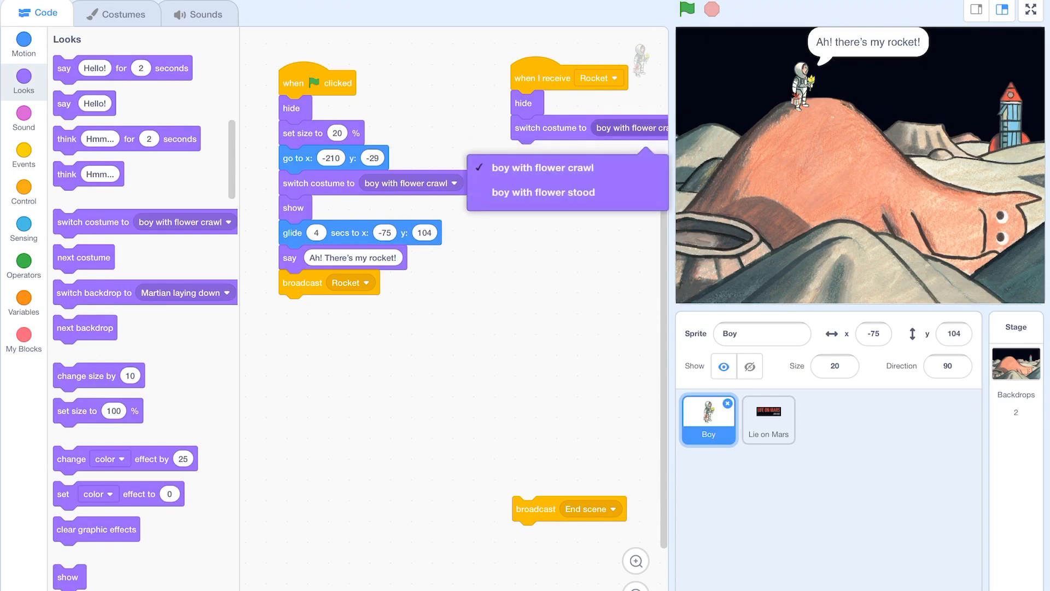
pyautogui.click(542, 191)
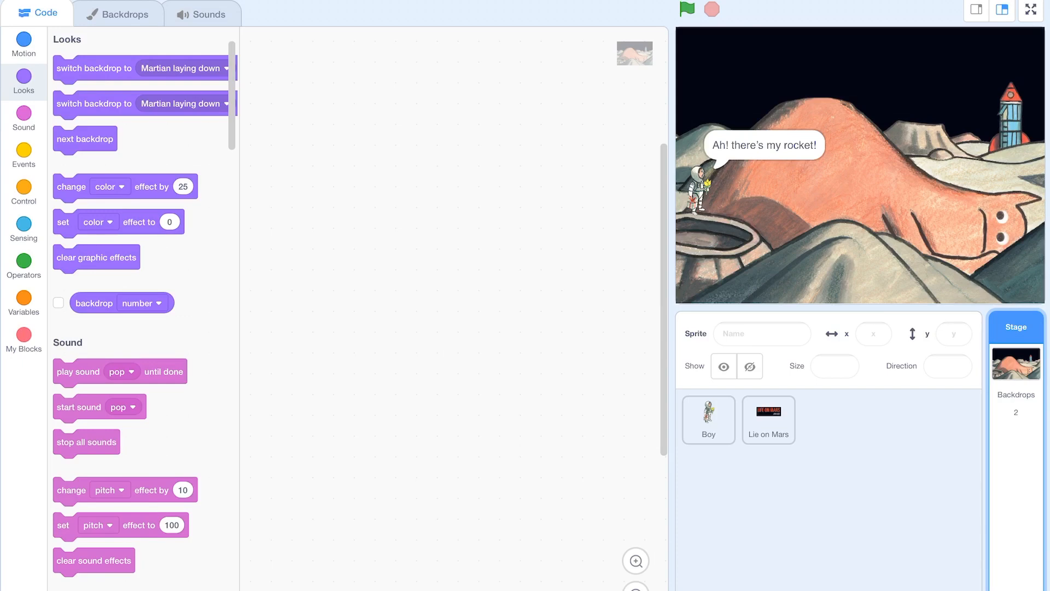
# Give the Stage its own 'when I receive Rocket' hat block and view its backdrops.
pyautogui.click(24, 154)
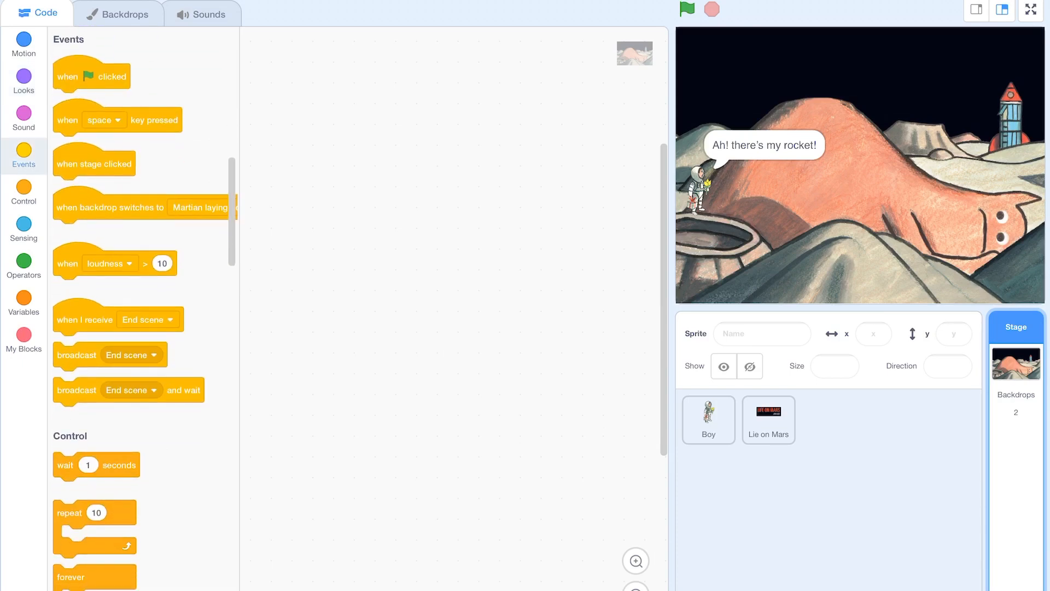
pyautogui.moveTo(85, 318); pyautogui.dragTo(309, 84)
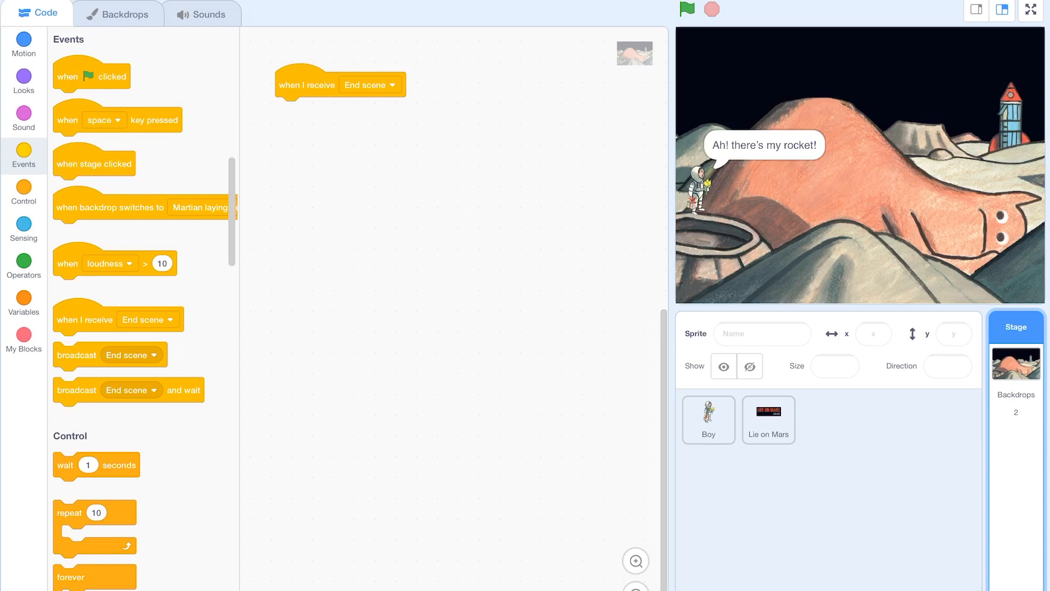
pyautogui.click(369, 86)
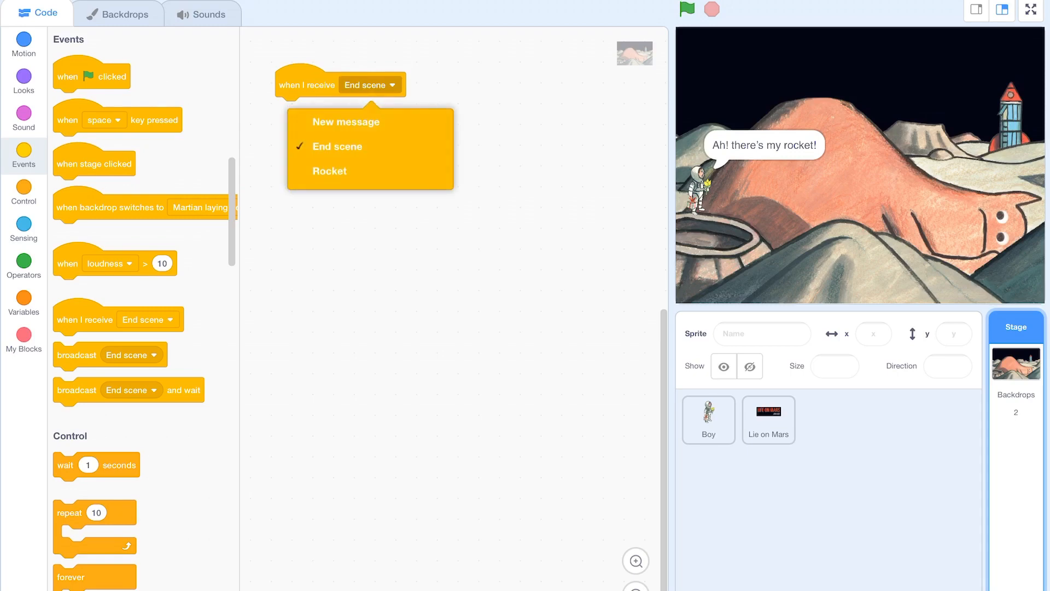
pyautogui.click(329, 170)
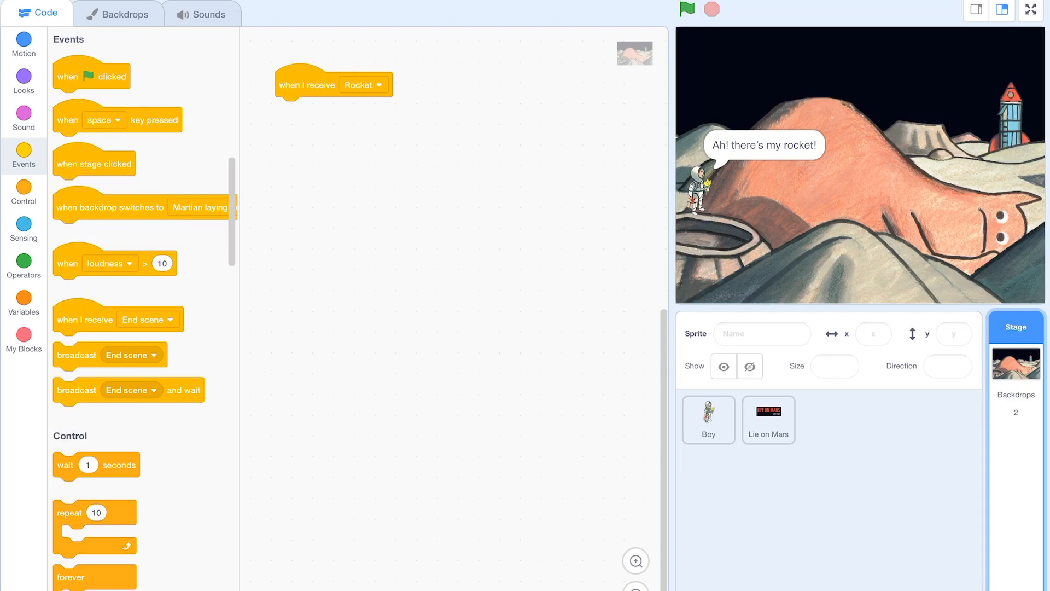
pyautogui.click(118, 14)
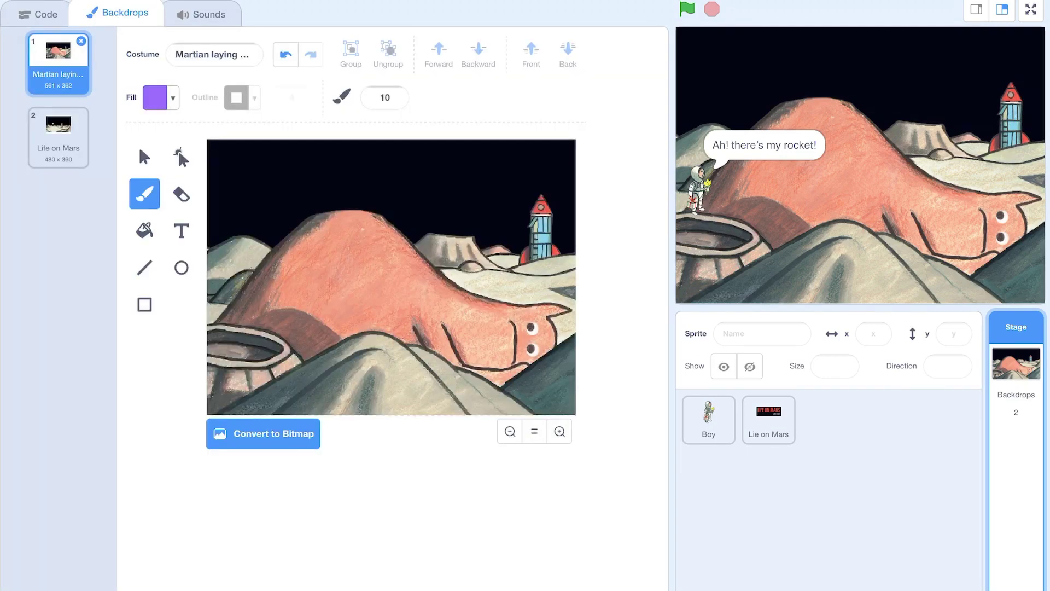
# Preview the Life on Mars backdrop and return to the Stage's scripts.
pyautogui.click(57, 137)
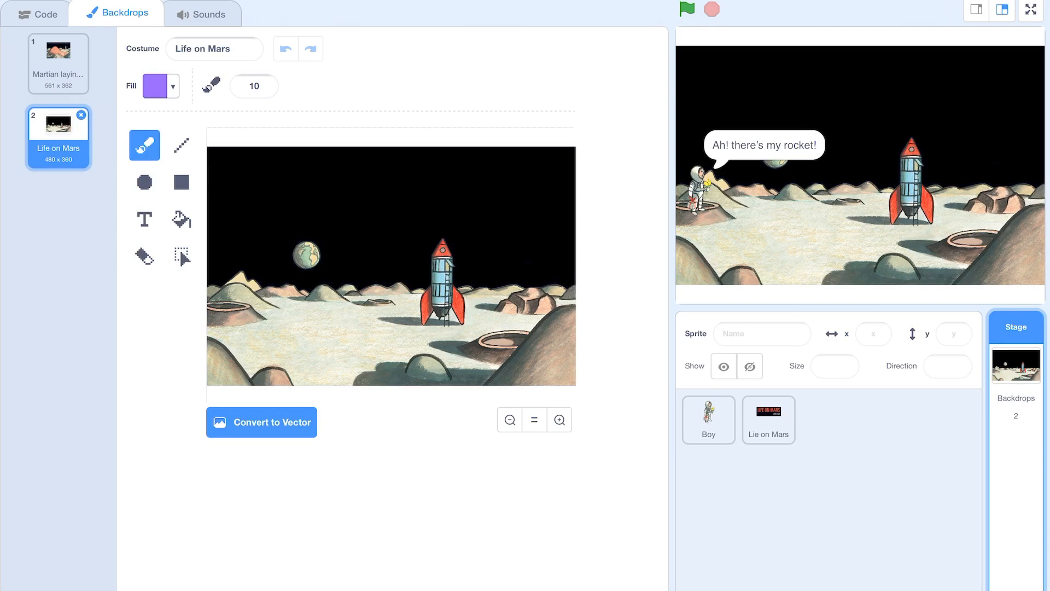
pyautogui.click(39, 14)
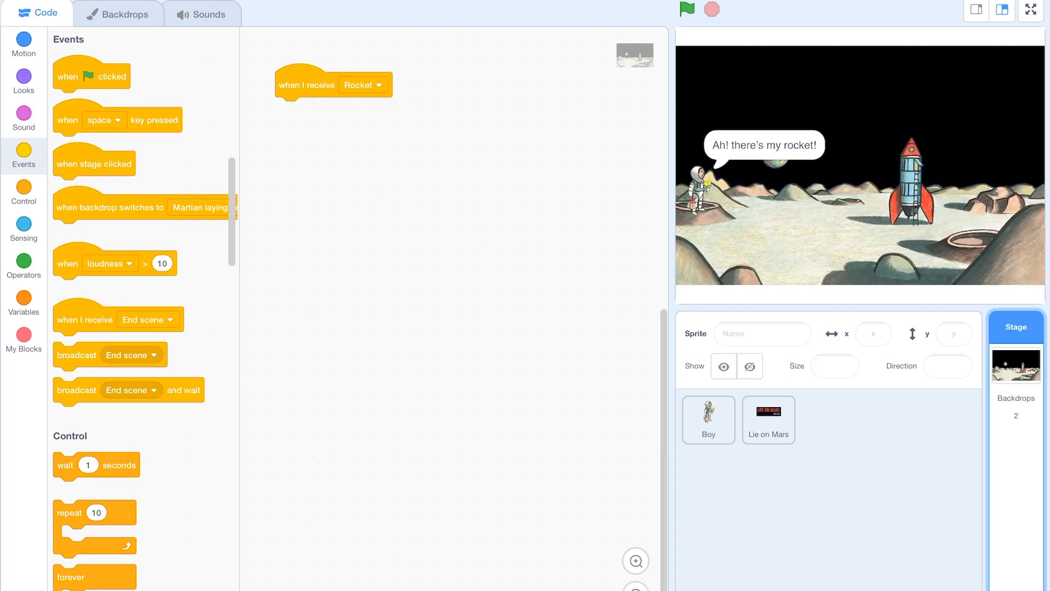
# Make the Stage's Rocket script switch the backdrop to Life on Mars, then return to the Boy sprite.
pyautogui.click(24, 79)
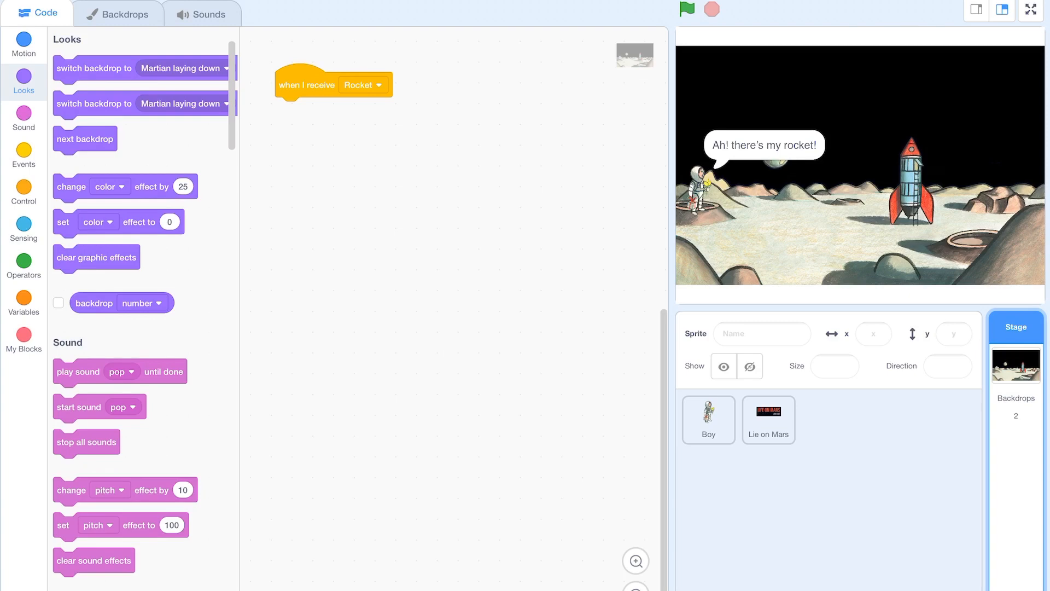
pyautogui.moveTo(94, 68); pyautogui.dragTo(248, 139)
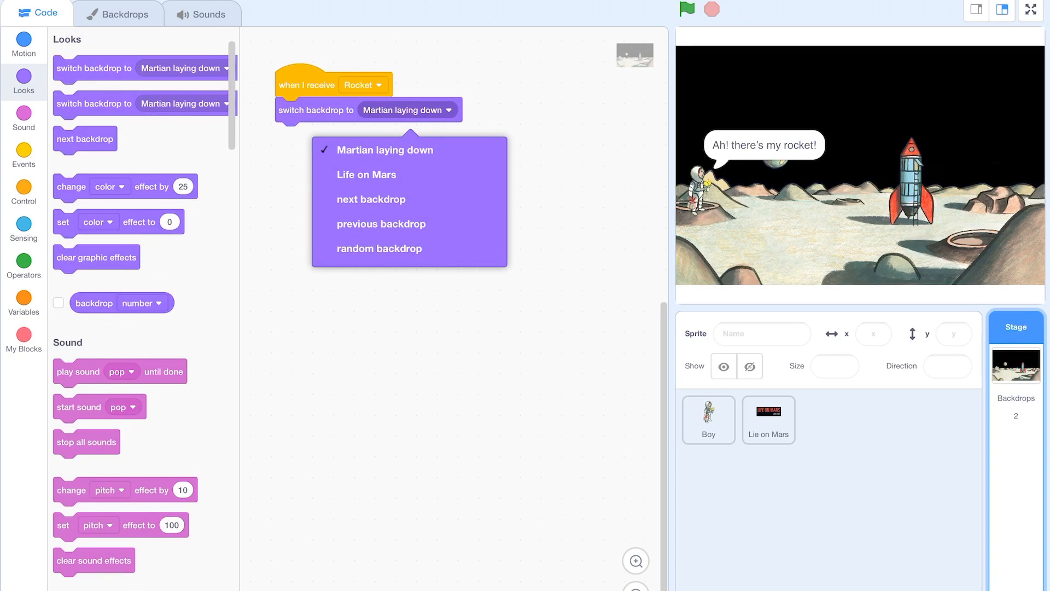
pyautogui.click(366, 173)
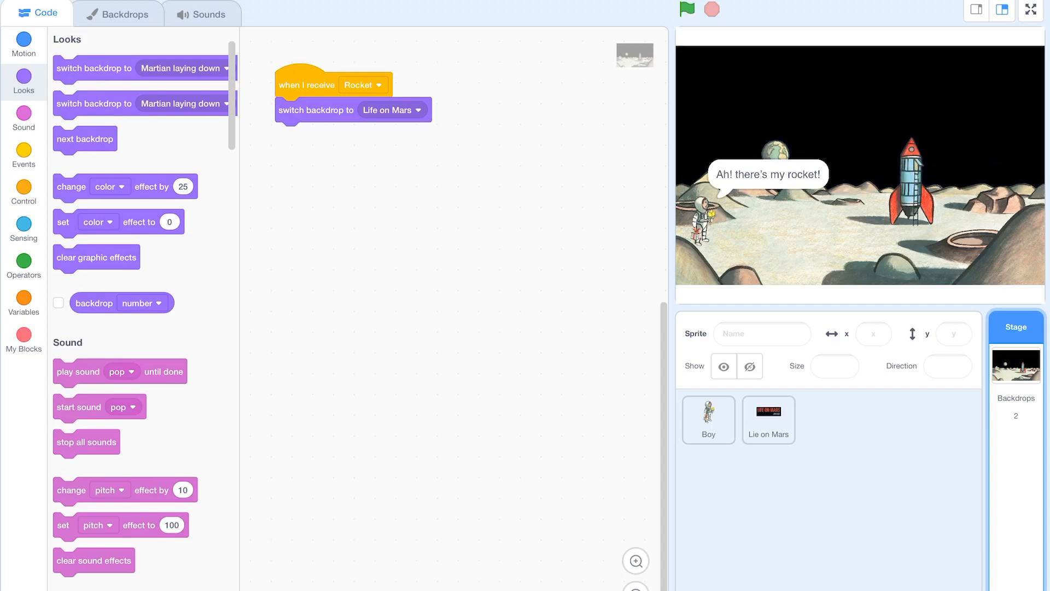
pyautogui.click(709, 420)
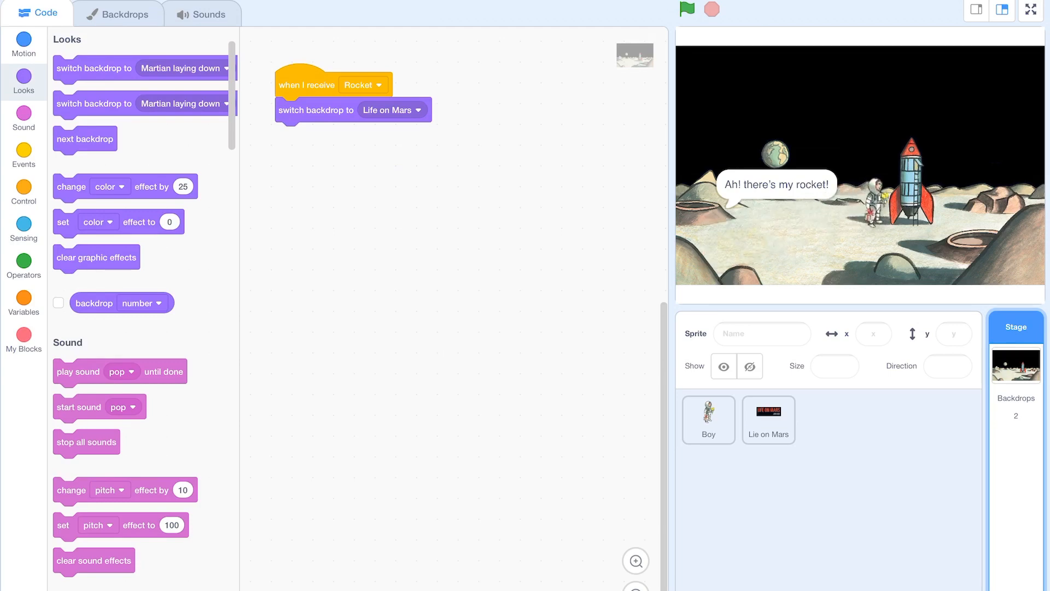
pyautogui.click(708, 420)
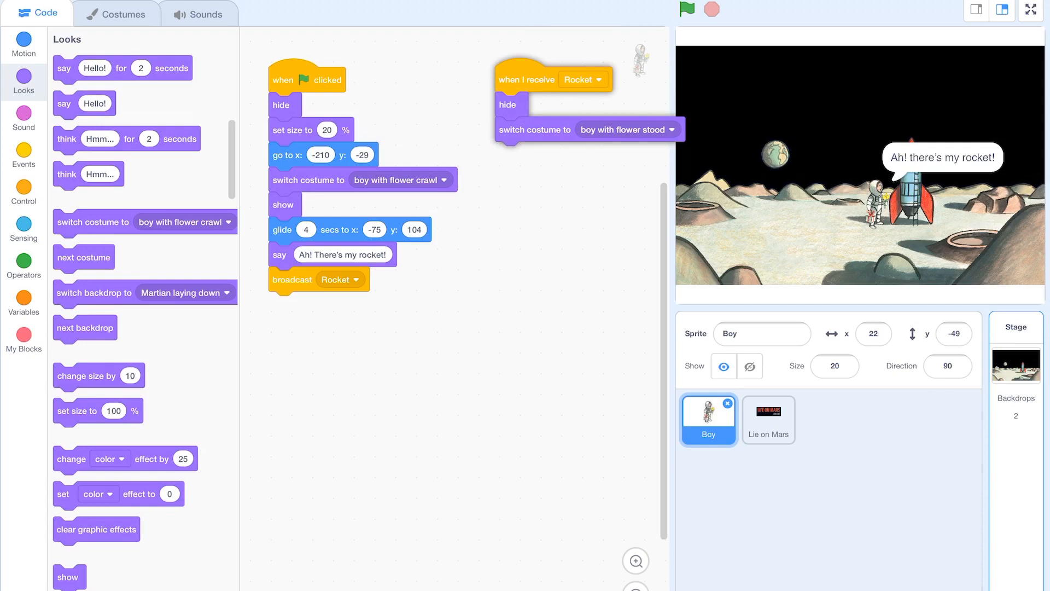
# In the Boy's Rocket script, set size to 20%, go to x -198 y -84, and show him.
pyautogui.moveTo(526, 79); pyautogui.dragTo(524, 76)
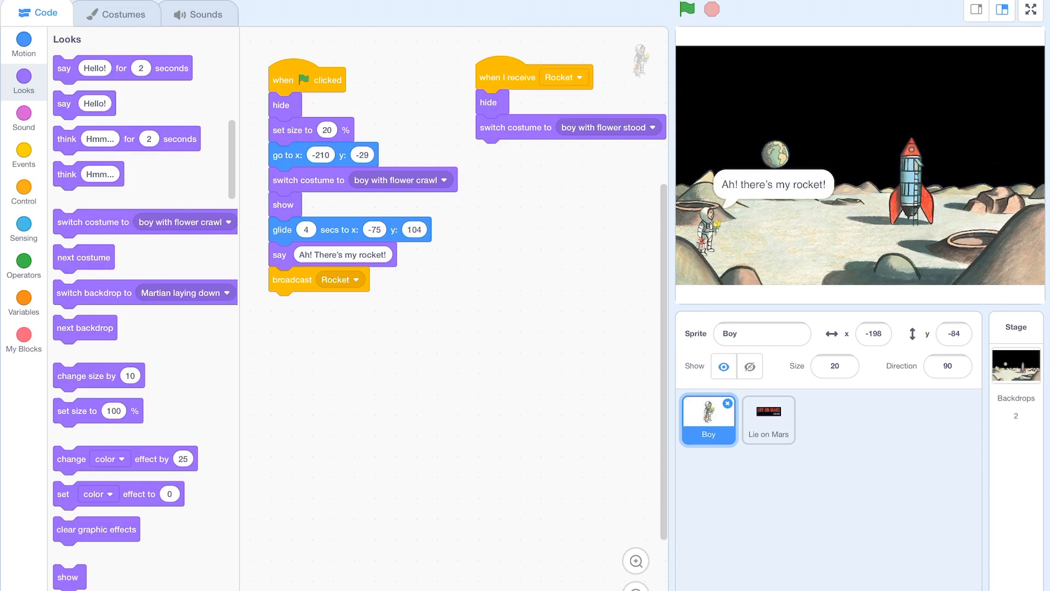
pyautogui.click(24, 44)
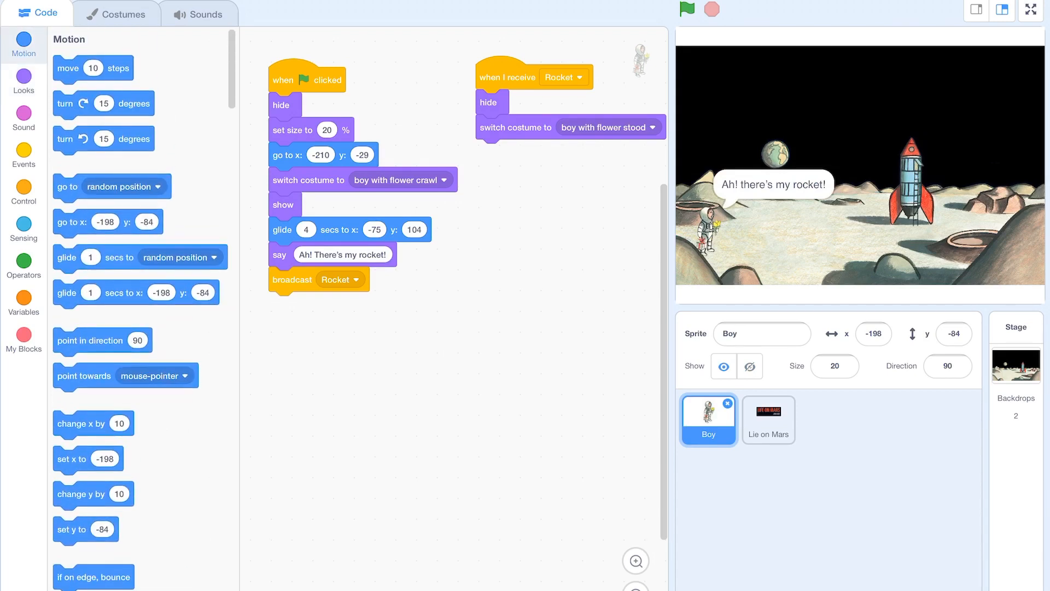
pyautogui.moveTo(97, 222); pyautogui.dragTo(227, 270)
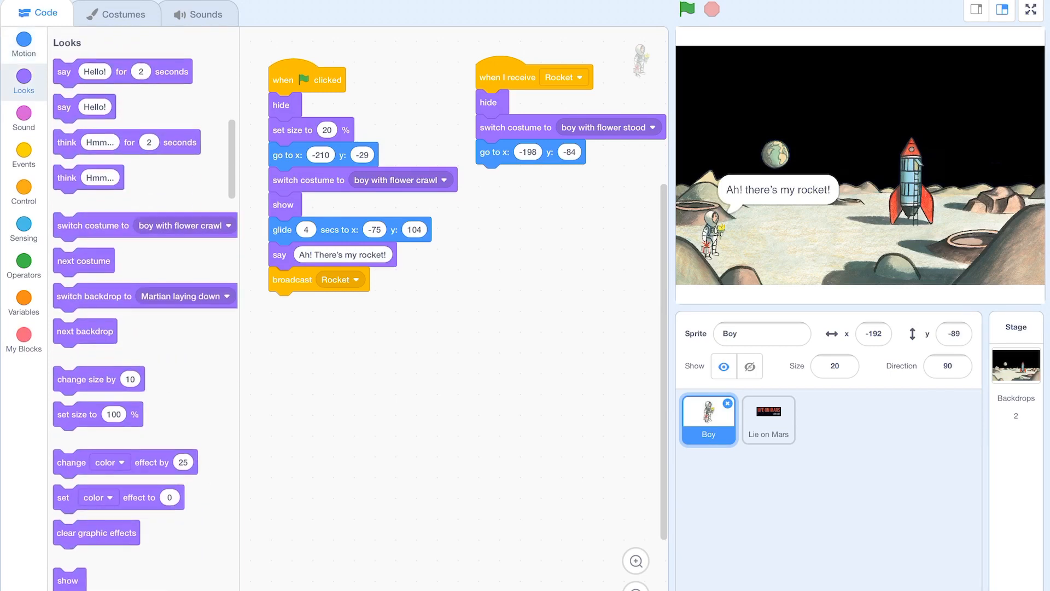
pyautogui.moveTo(97, 413); pyautogui.dragTo(436, 404)
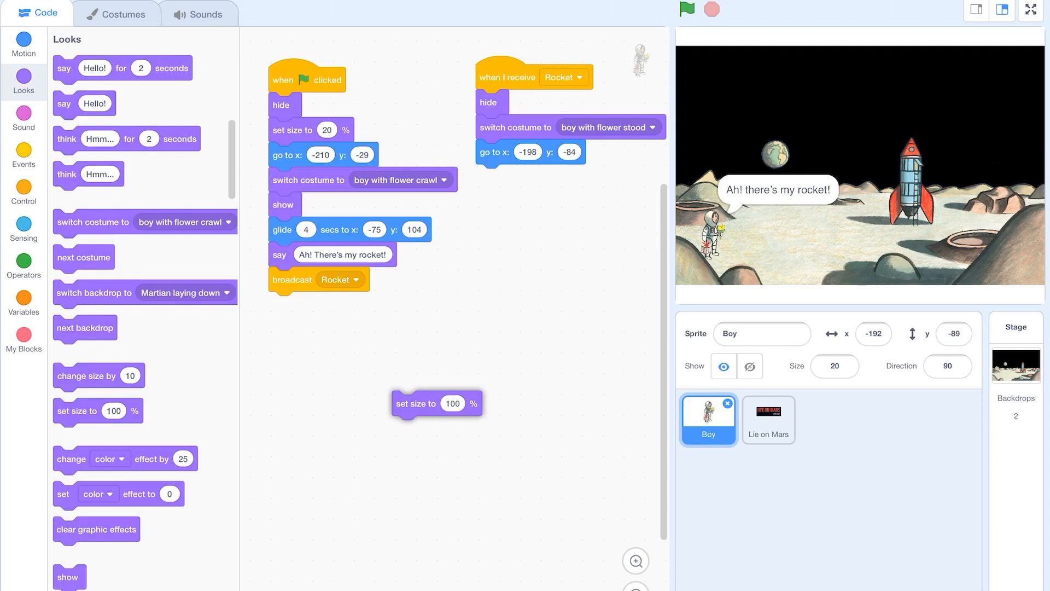
pyautogui.moveTo(416, 402); pyautogui.dragTo(463, 396)
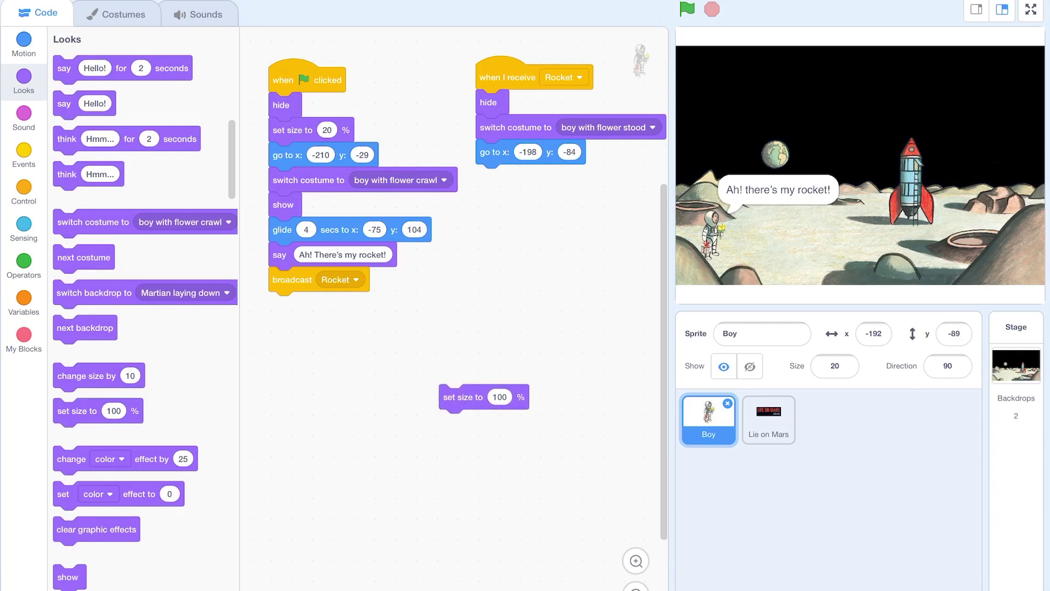
pyautogui.click(499, 397)
pyautogui.write('20')
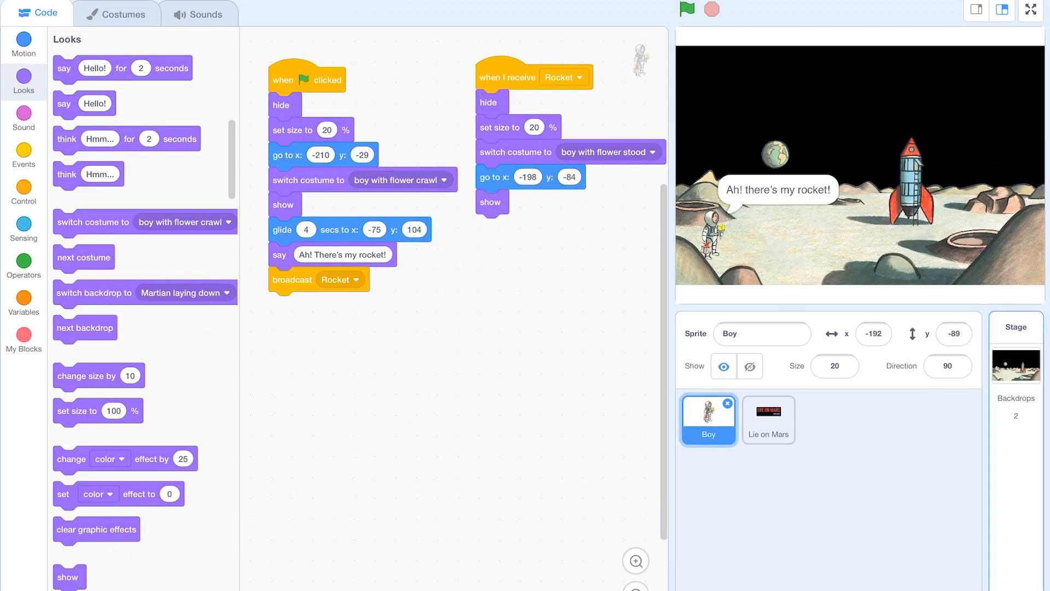
pyautogui.click(24, 44)
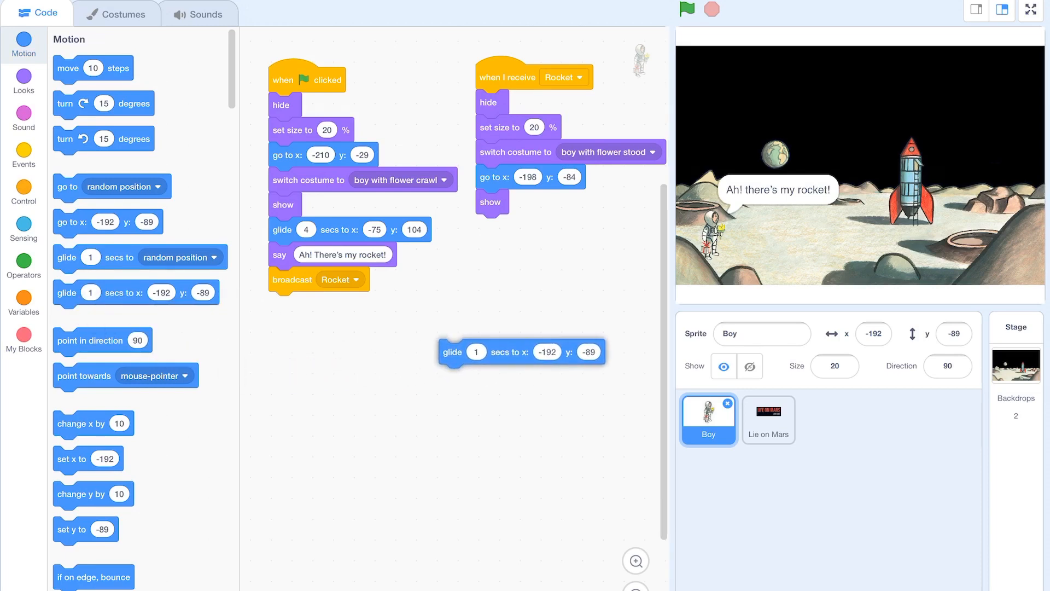
# End the Rocket script with a 1-second glide to x -167, y -89.
pyautogui.moveTo(521, 351); pyautogui.dragTo(565, 239)
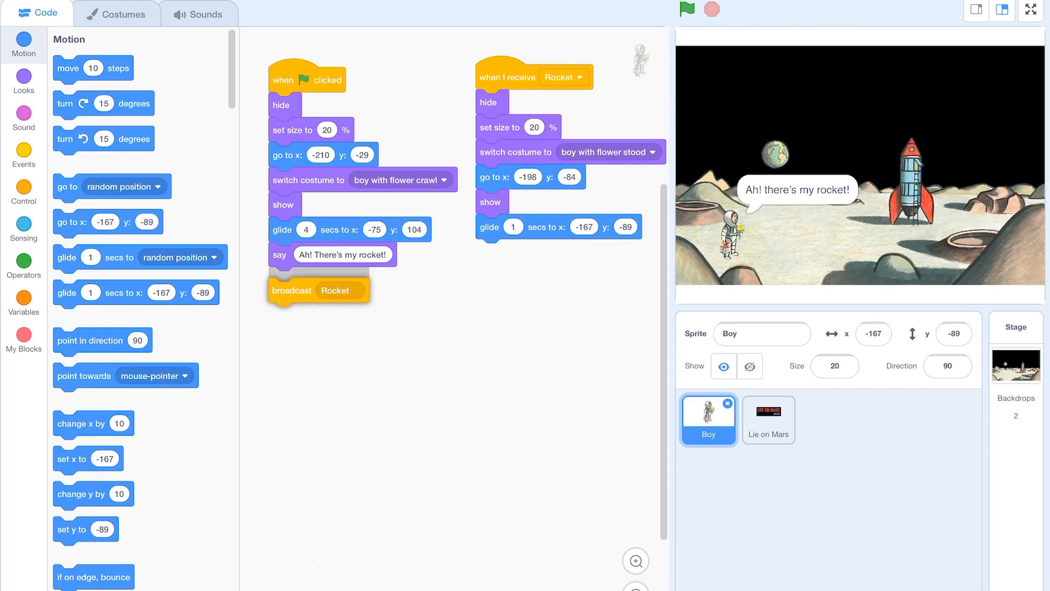
# Stack further 1-second glides, including x -42 y -70 and the final x 20 y -53 beside the rocket.
pyautogui.moveTo(291, 289); pyautogui.dragTo(286, 333)
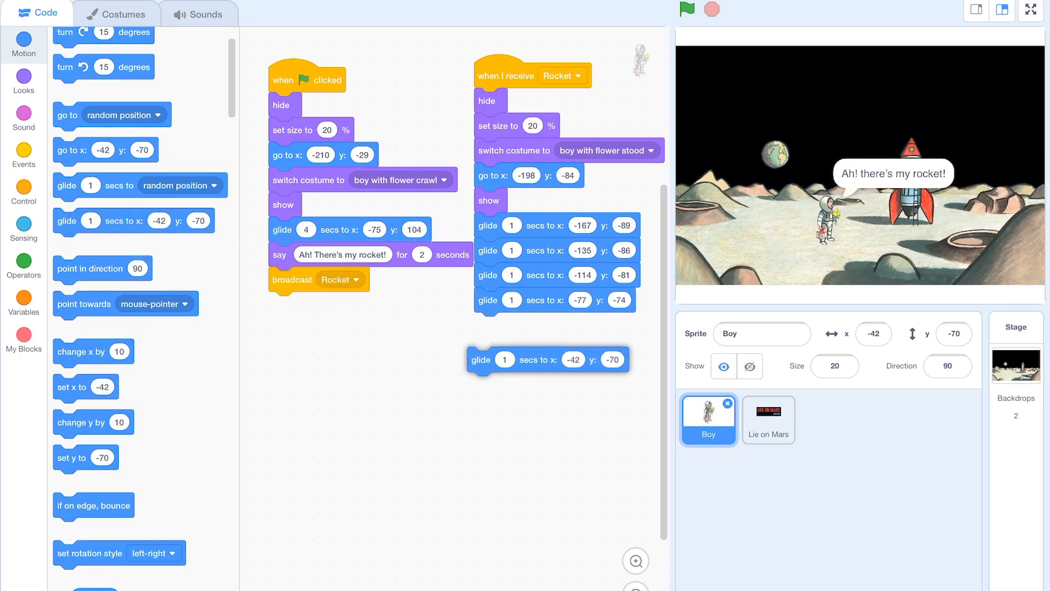
pyautogui.moveTo(548, 359); pyautogui.dragTo(554, 325)
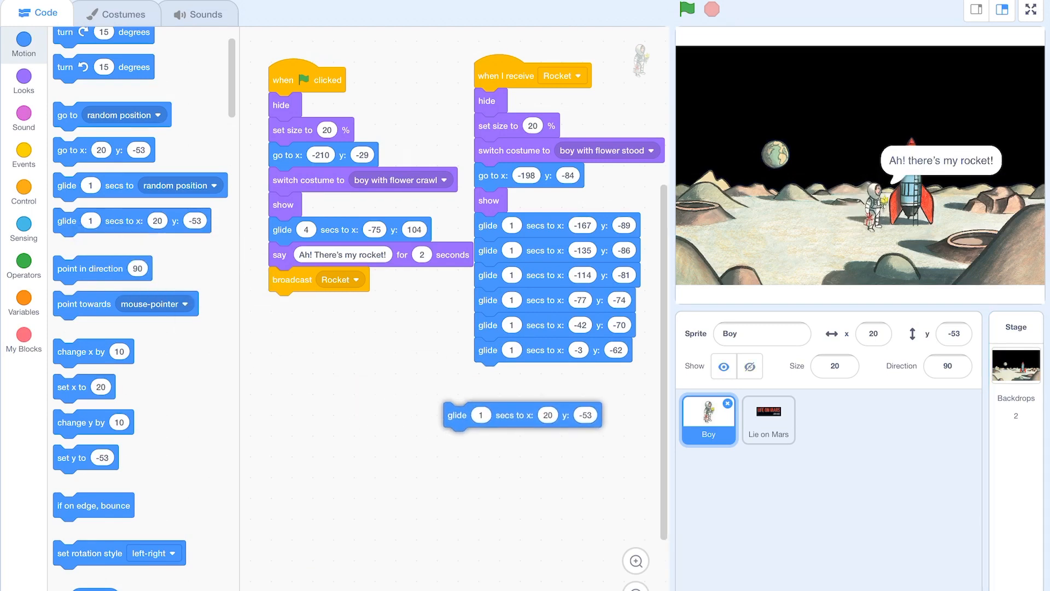
pyautogui.moveTo(457, 415); pyautogui.dragTo(488, 374)
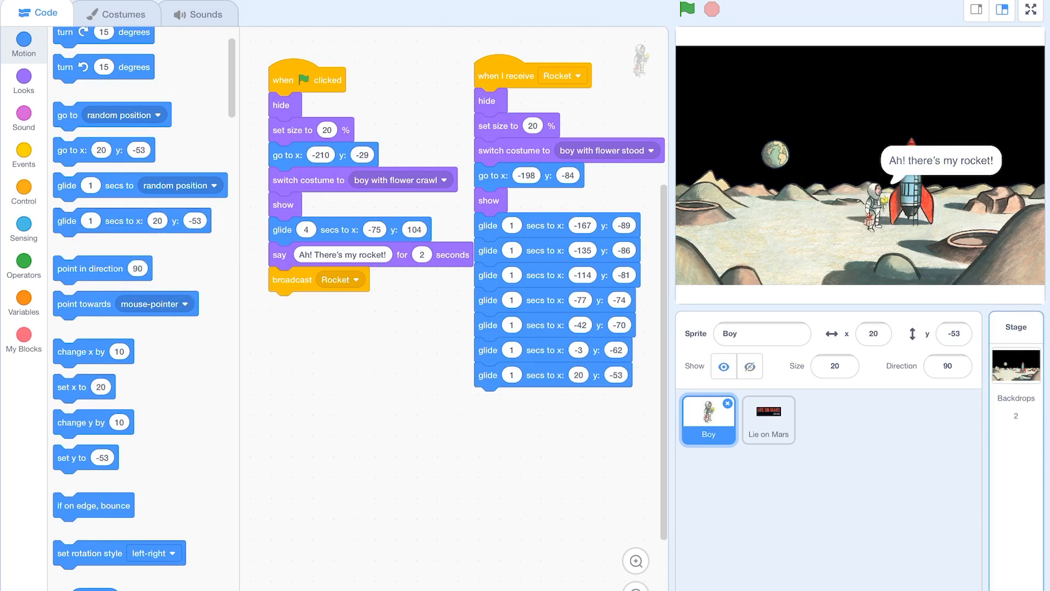